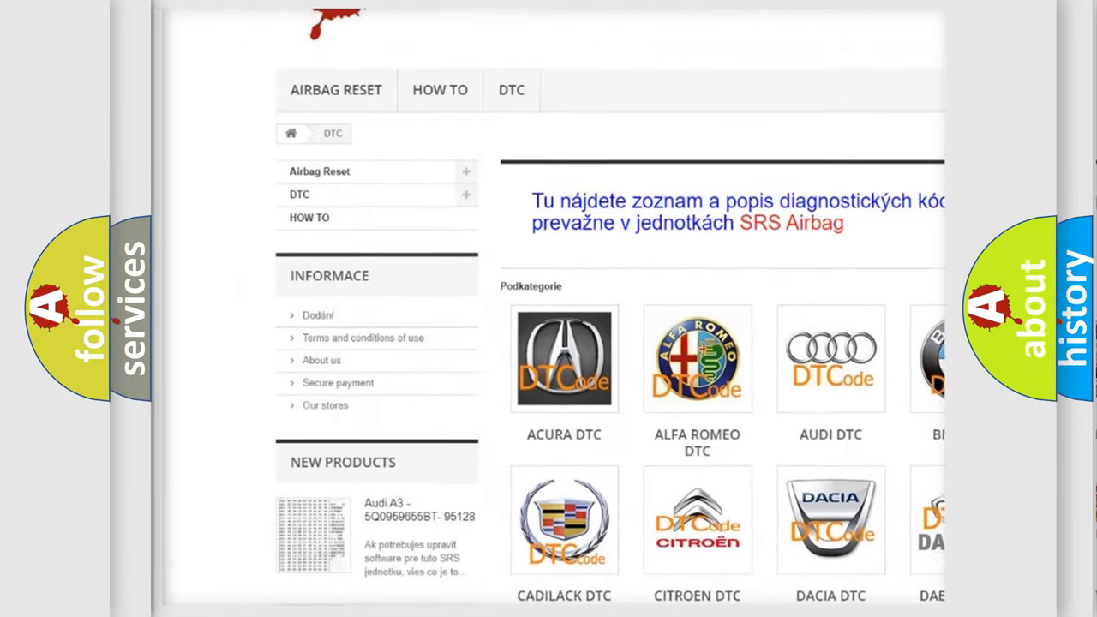
scroll(down, 3)
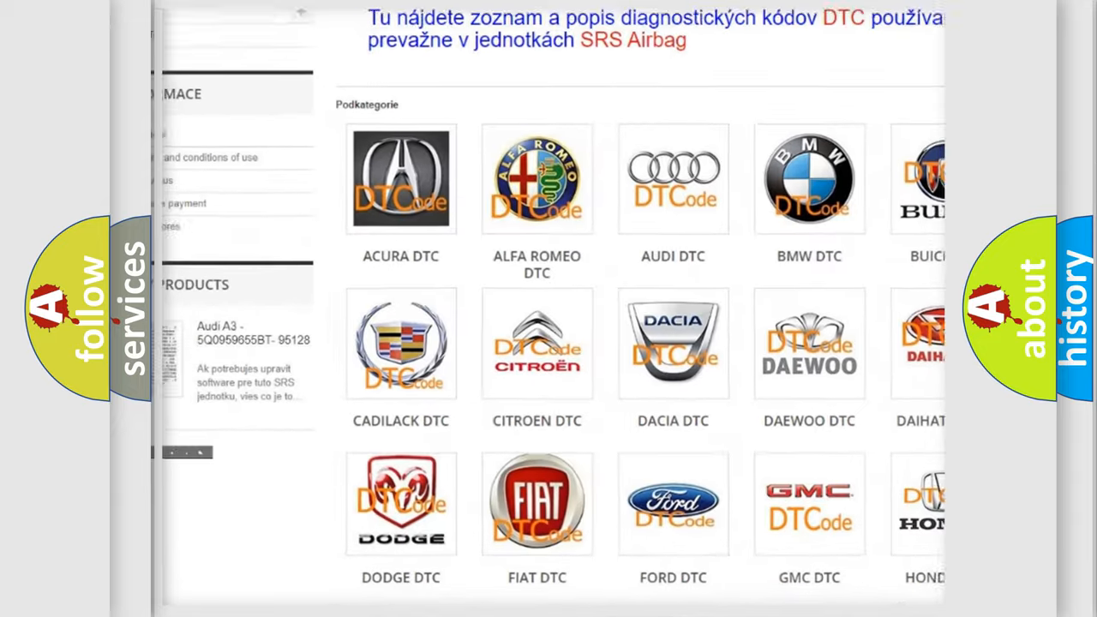
scroll(down, 3)
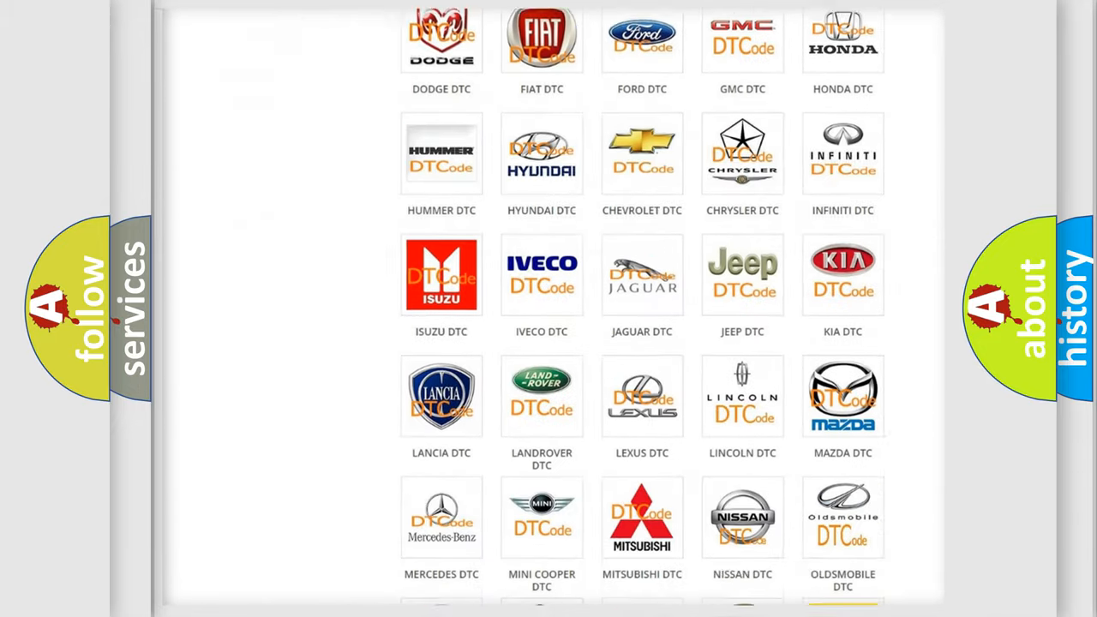
scroll(down, 3)
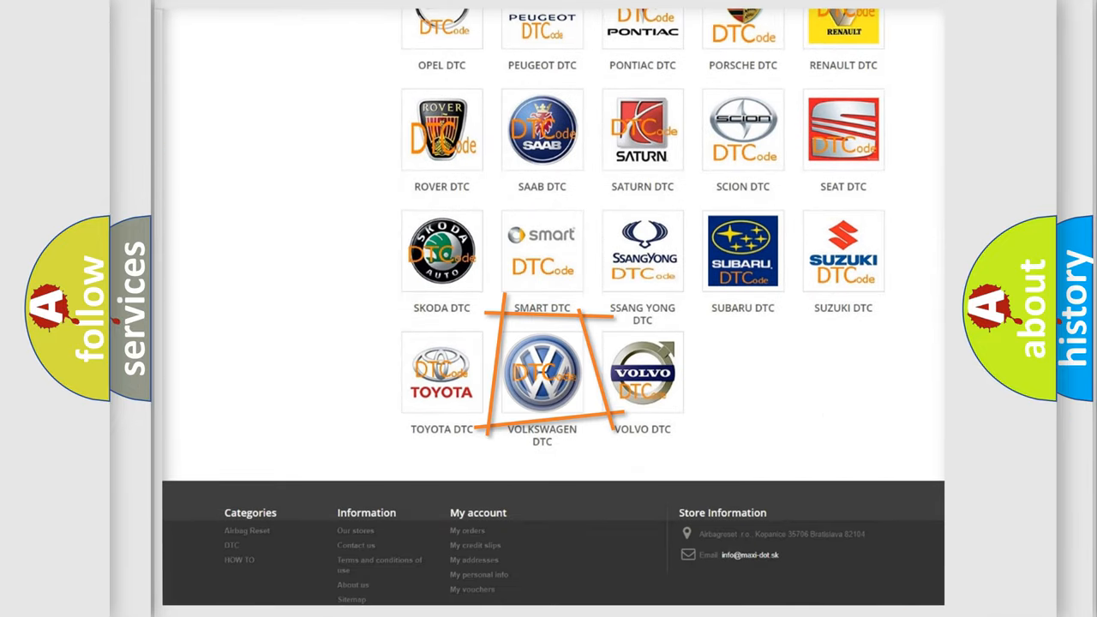